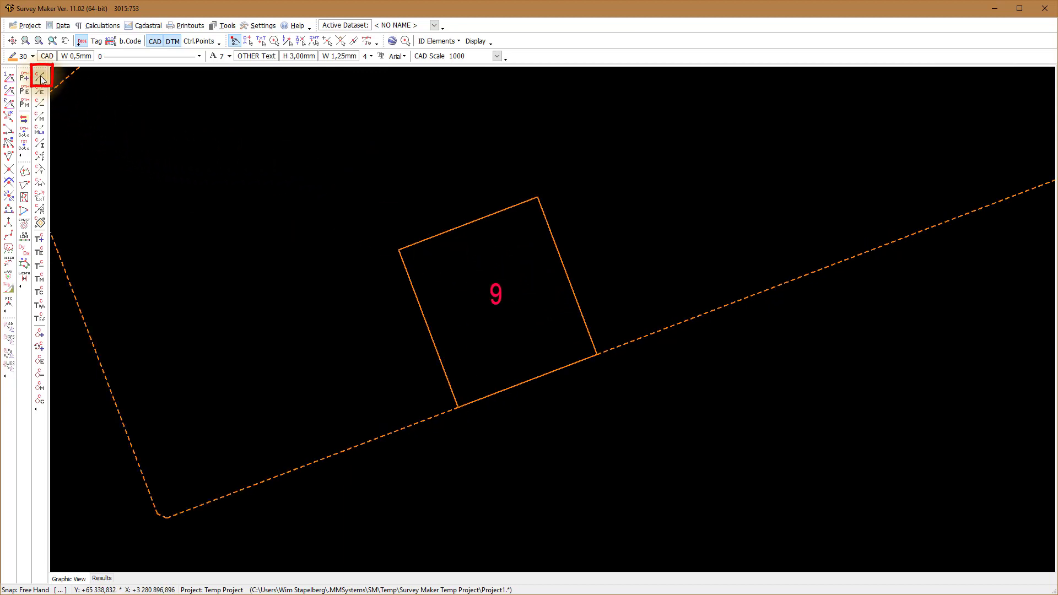
Enable Distance Text and Direction Text in the Add Lines options
left_click(40, 79)
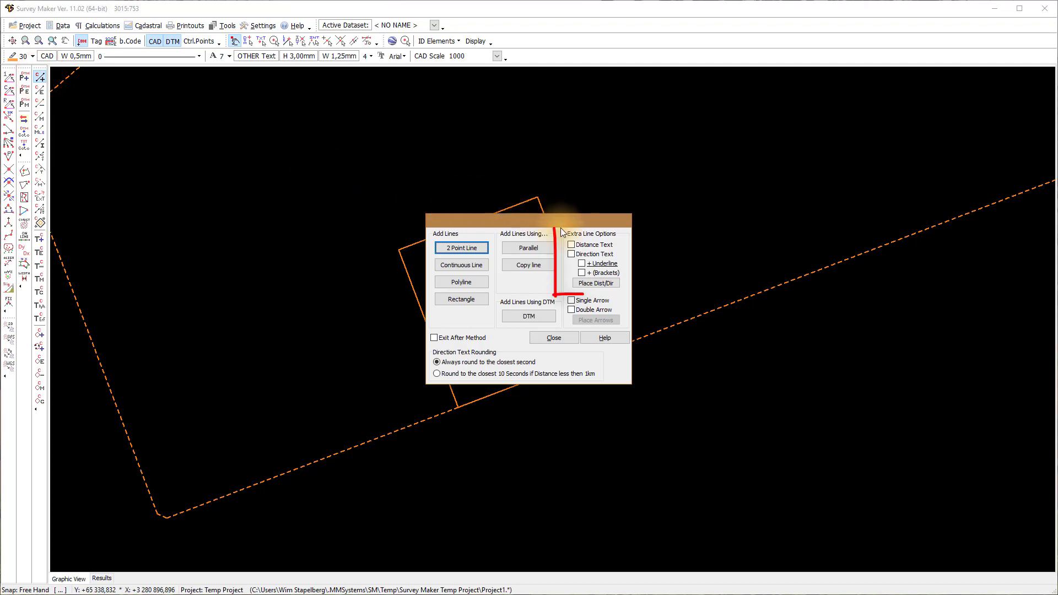
left_click(571, 245)
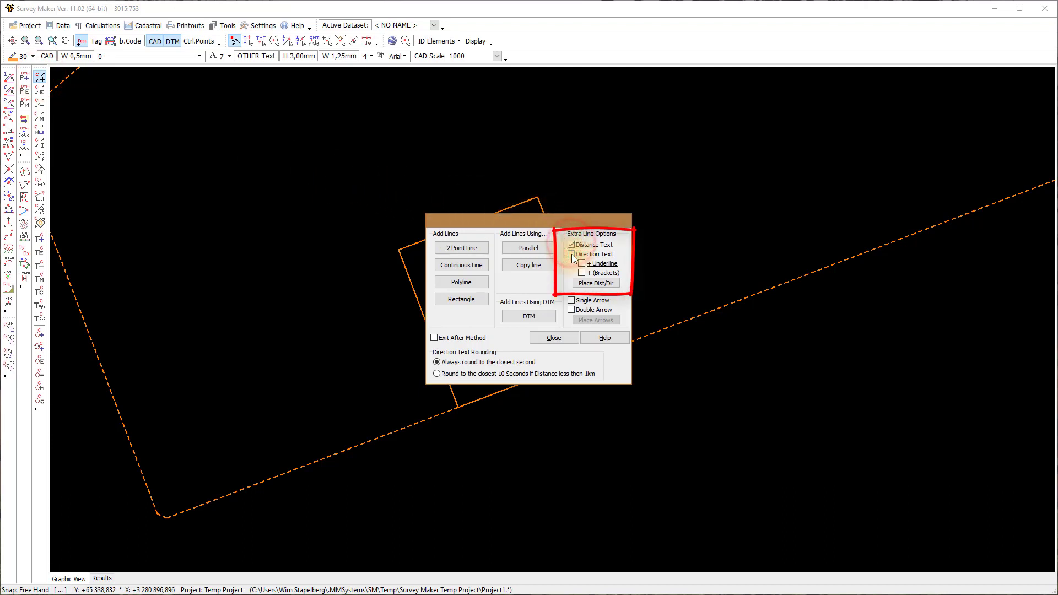
left_click(572, 253)
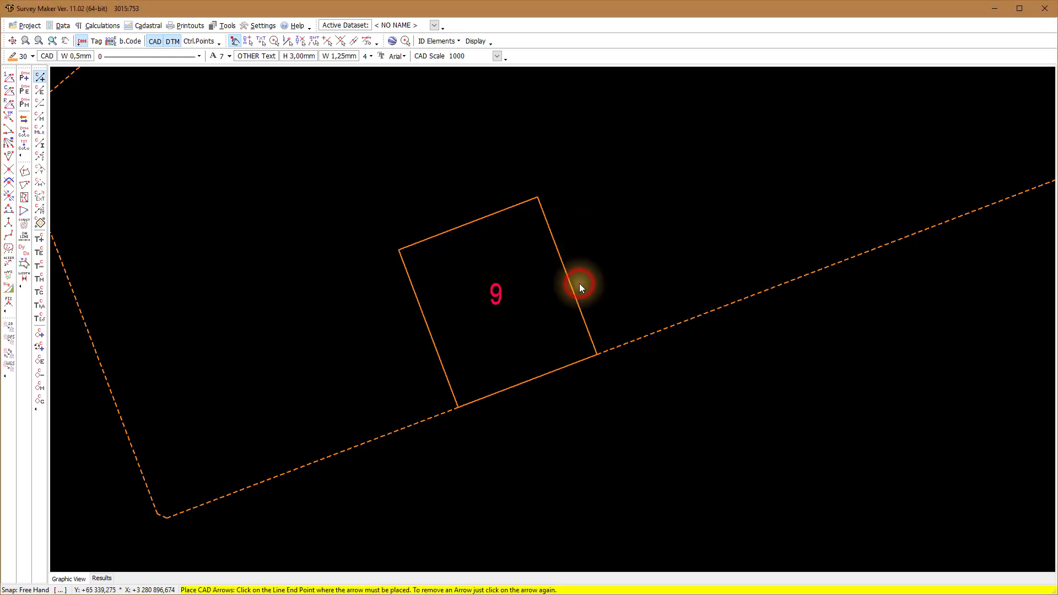
left_click(286, 41)
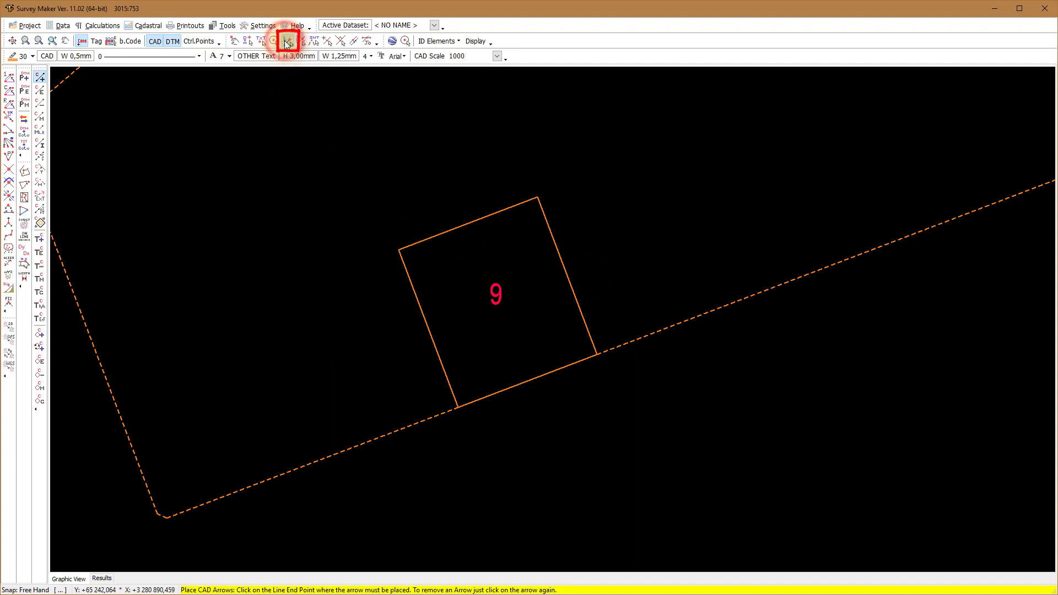
Place the distance 59.74 and direction 249.10.18 on parcel 9's top side
left_click(398, 253)
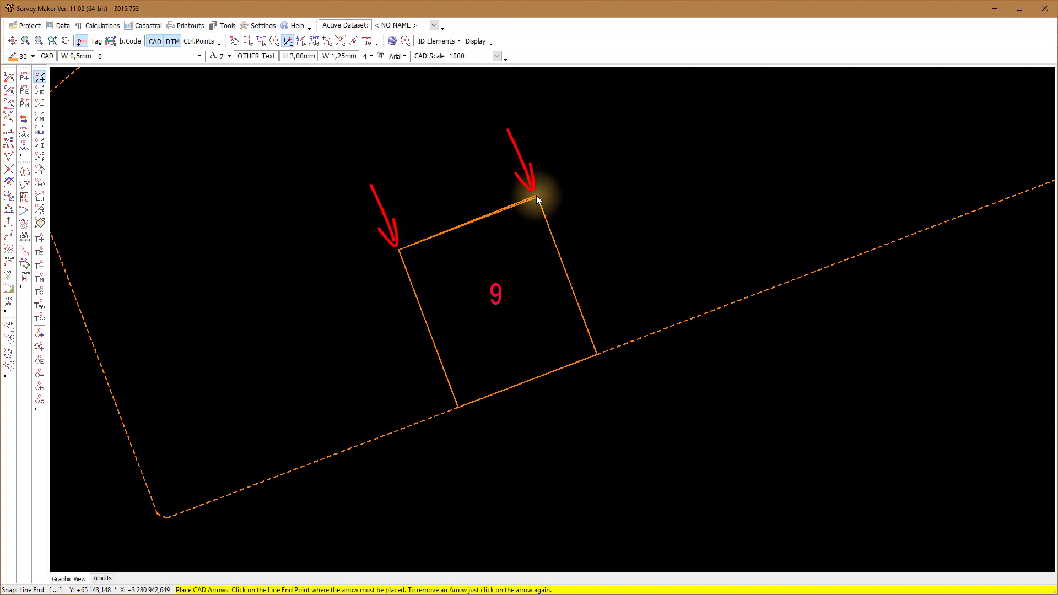
left_click(535, 196)
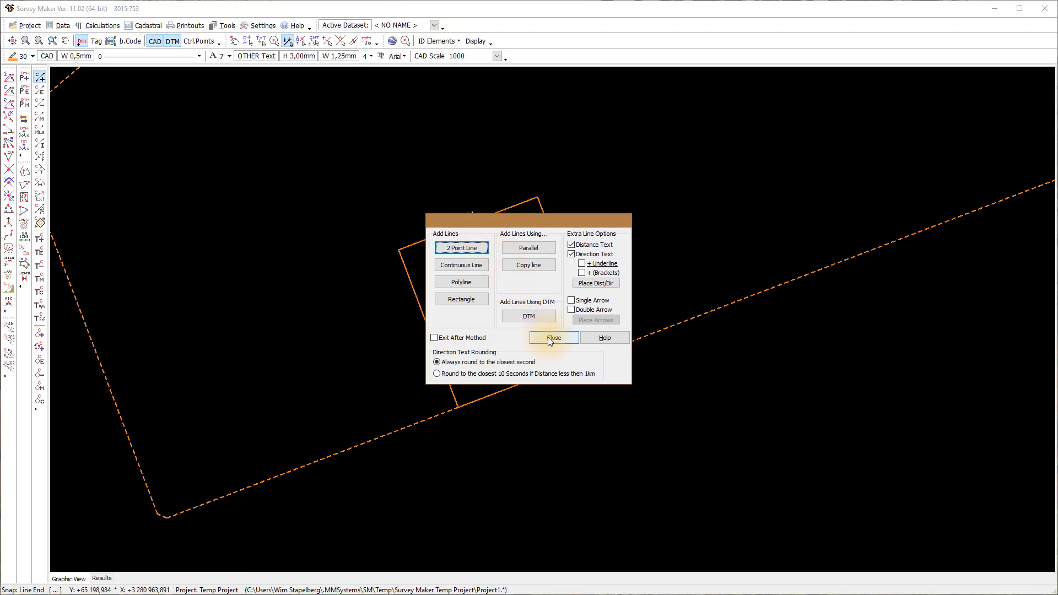
left_click(552, 337)
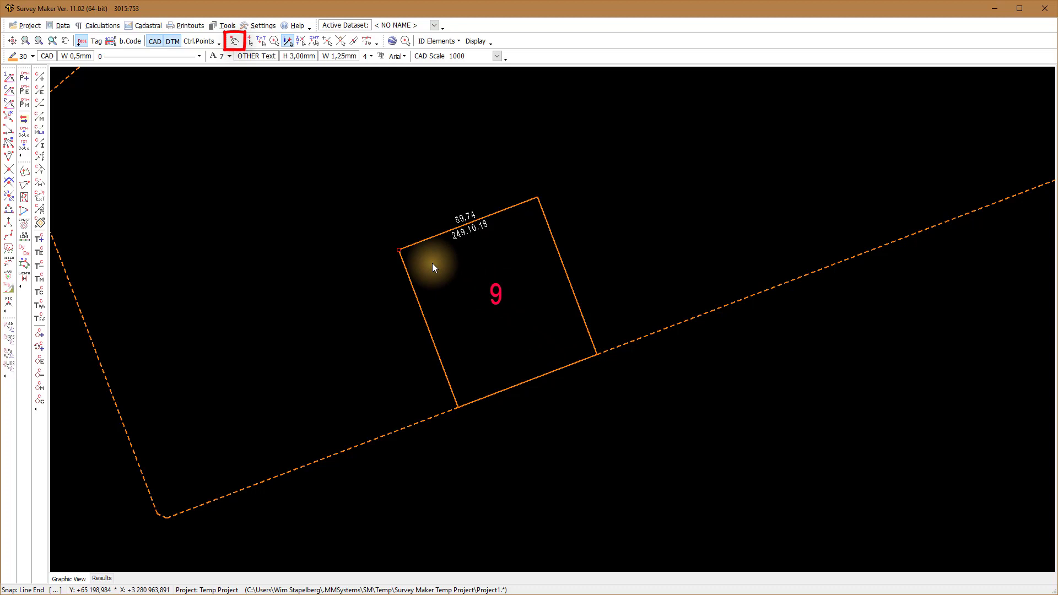
left_click(235, 40)
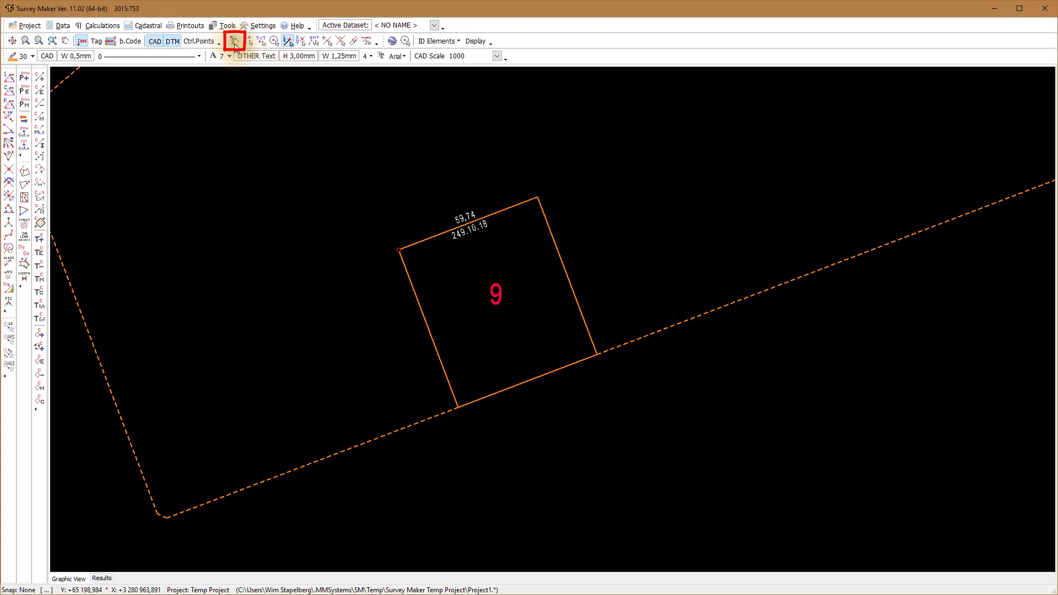
left_click(234, 41)
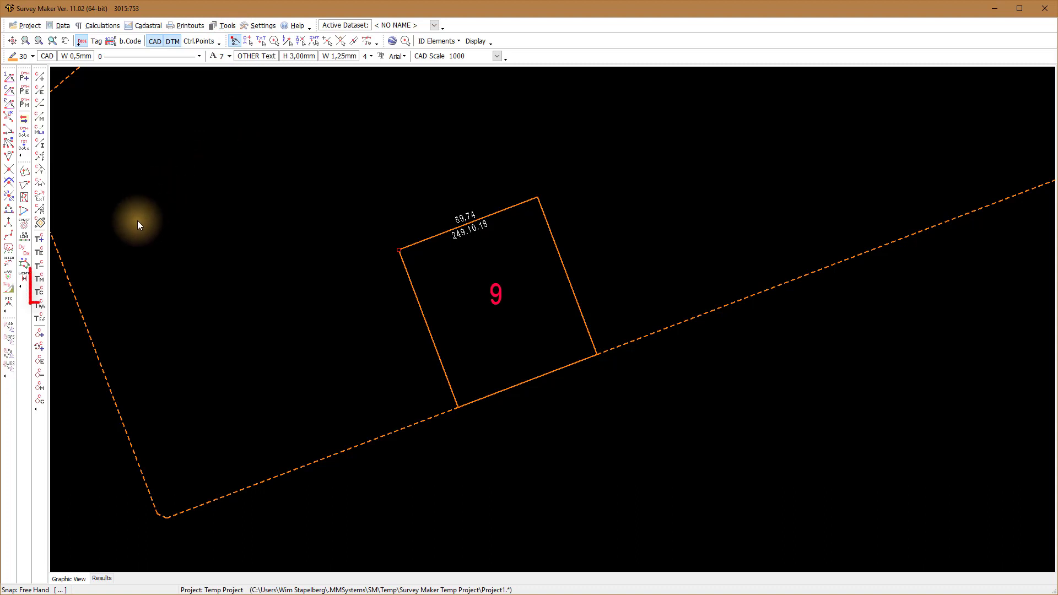
mouse_move(39, 280)
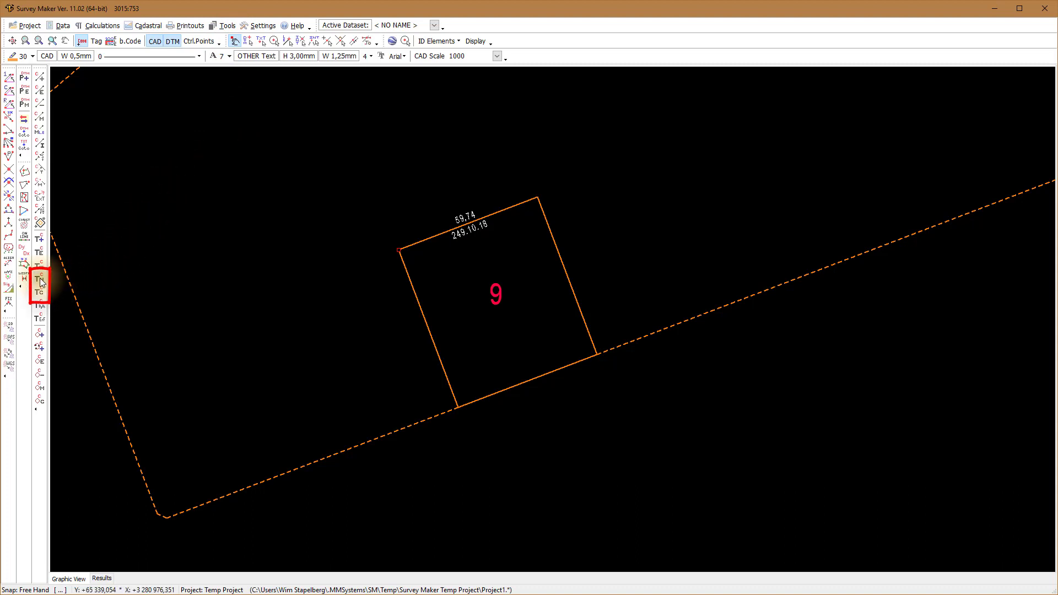
mouse_move(39, 294)
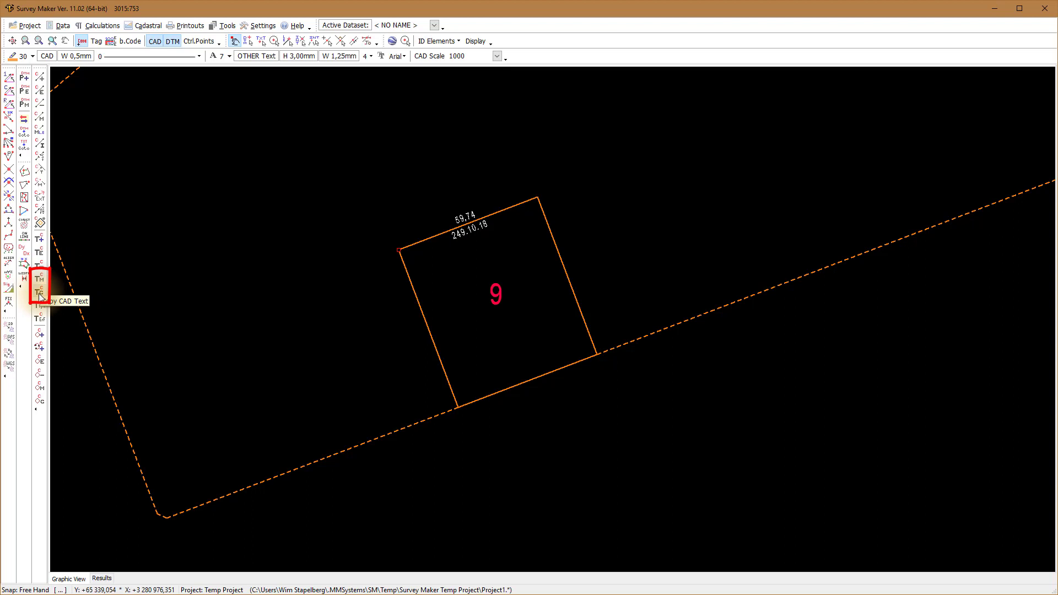
Copy the 59.74 distance text as 67.82 rotated to lie along parcel 9's left side
left_click(40, 291)
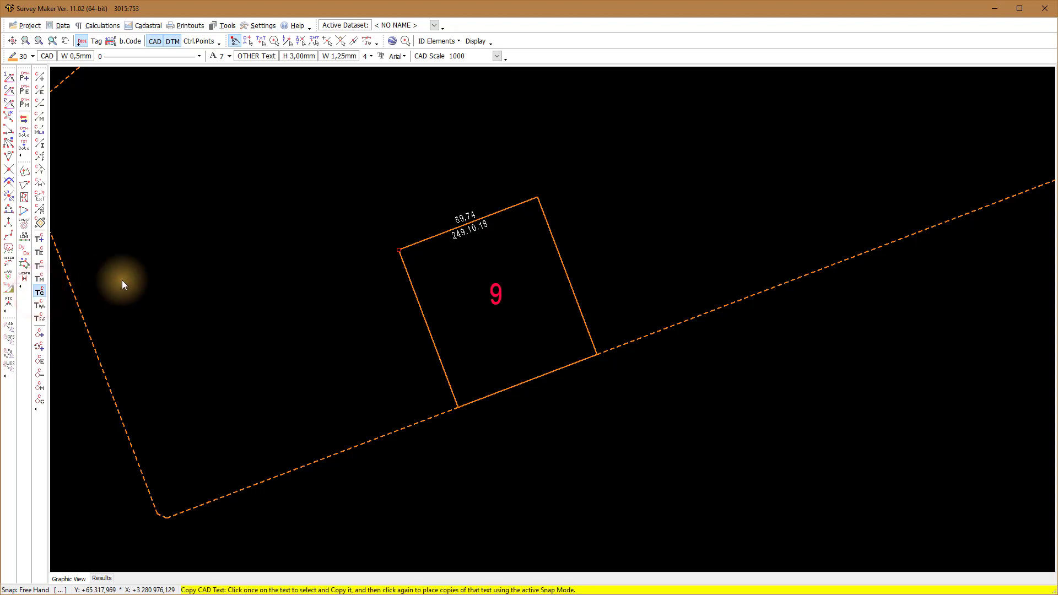
mouse_move(359, 262)
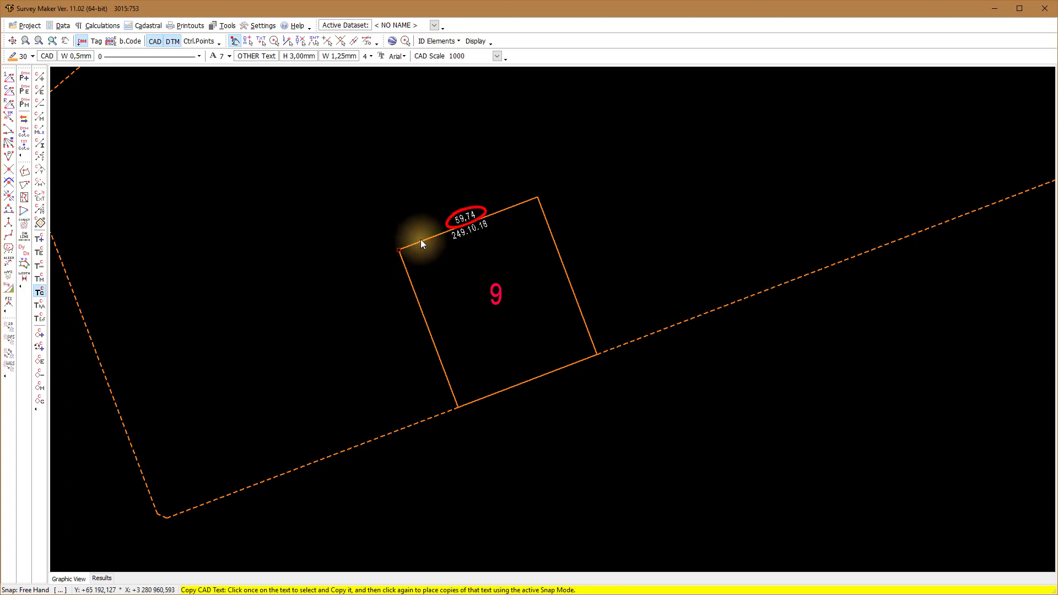
mouse_move(462, 219)
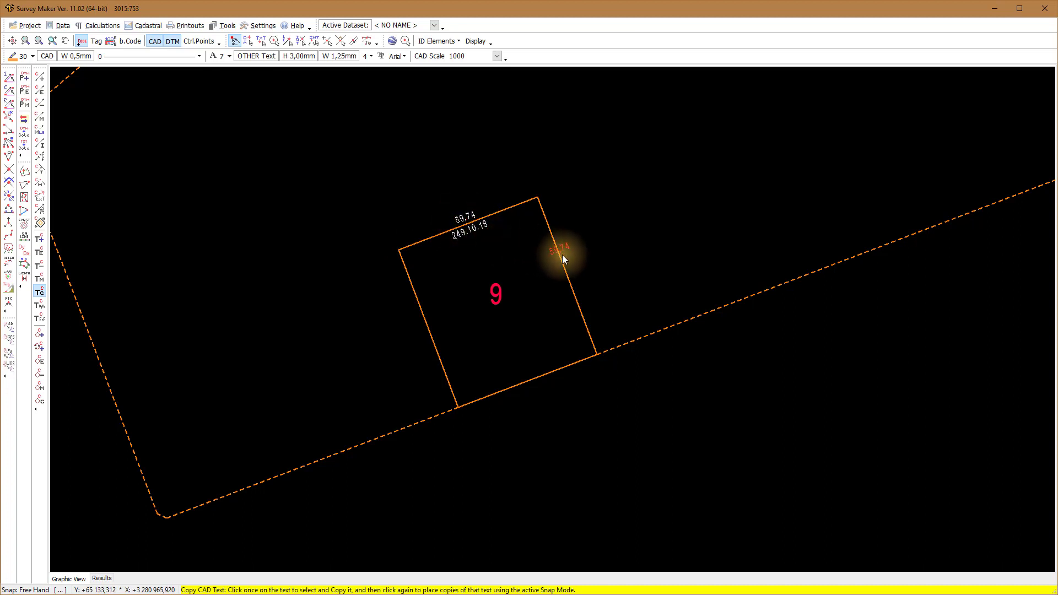
key("shift+tab")
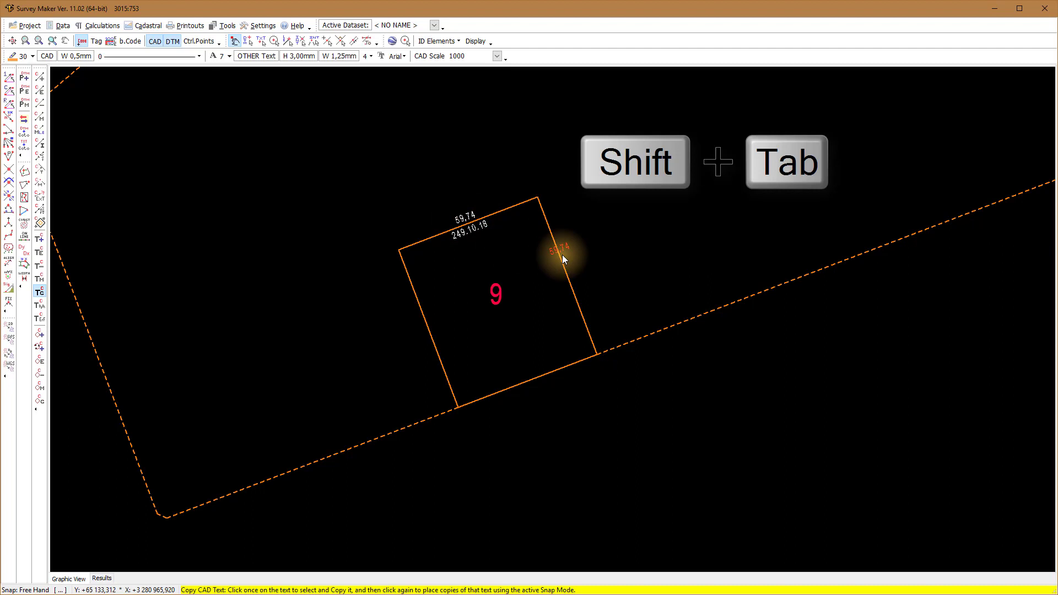
key("shift+tab")
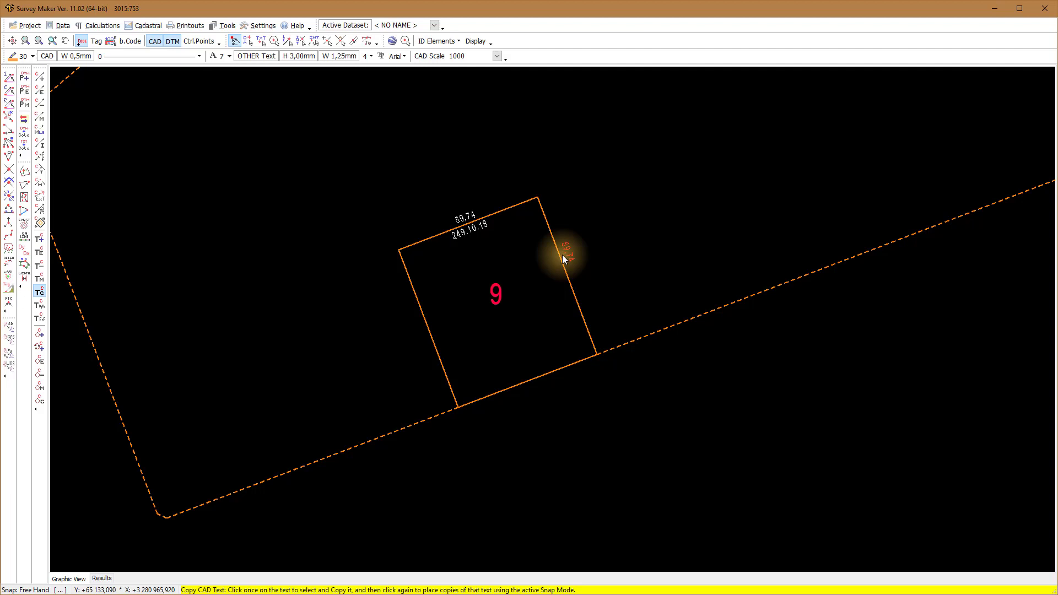
key("shift+tab")
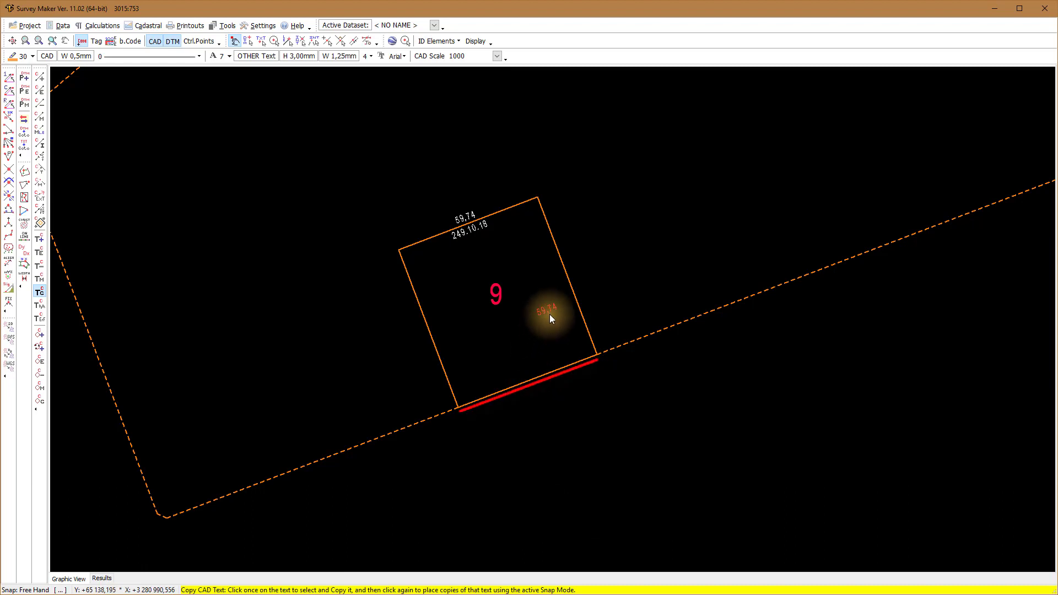
mouse_move(551, 310)
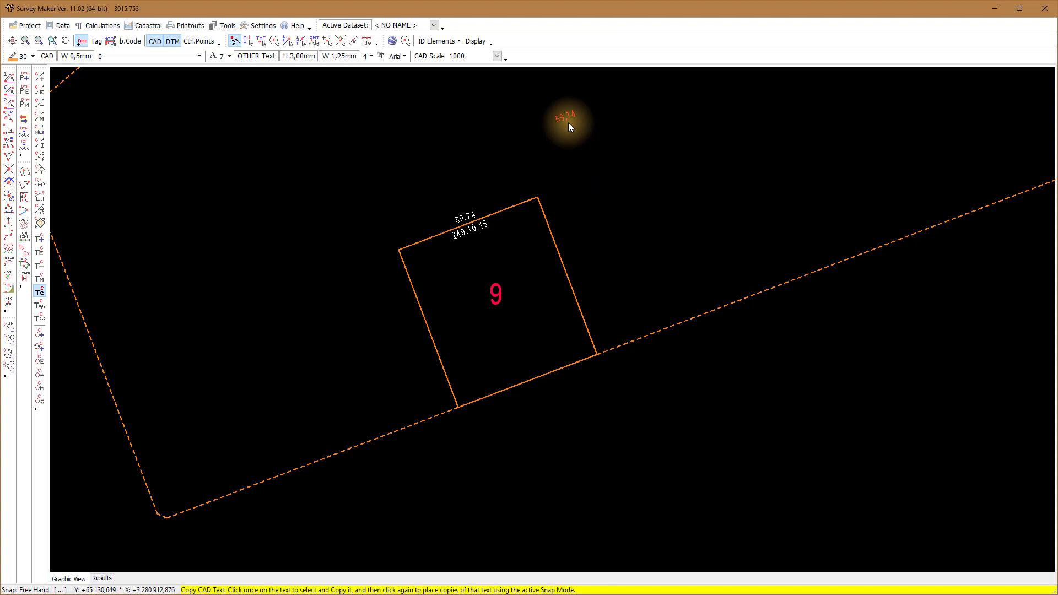
key("Home")
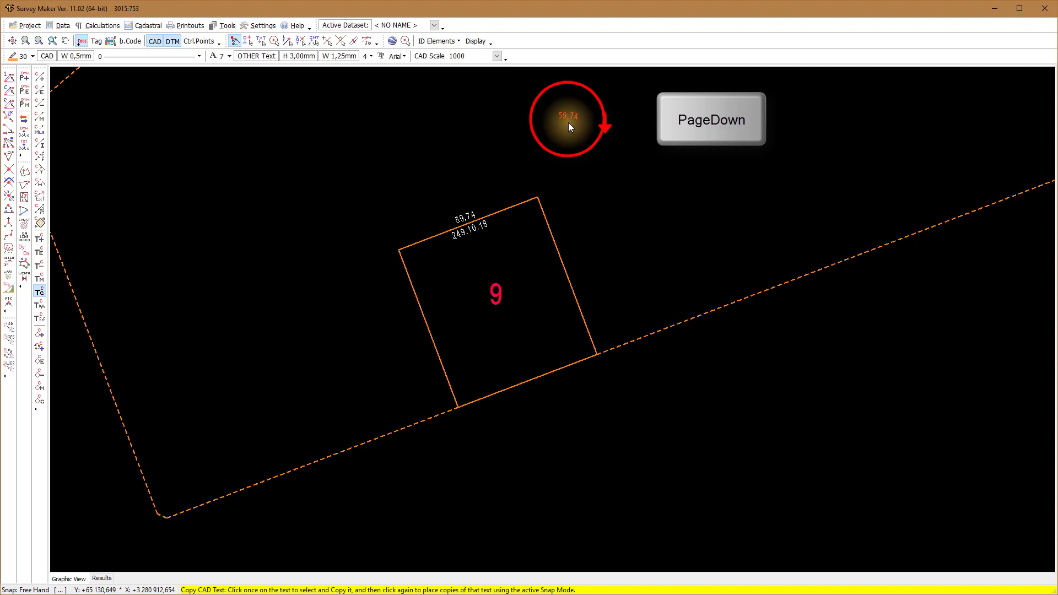
key("pageup")
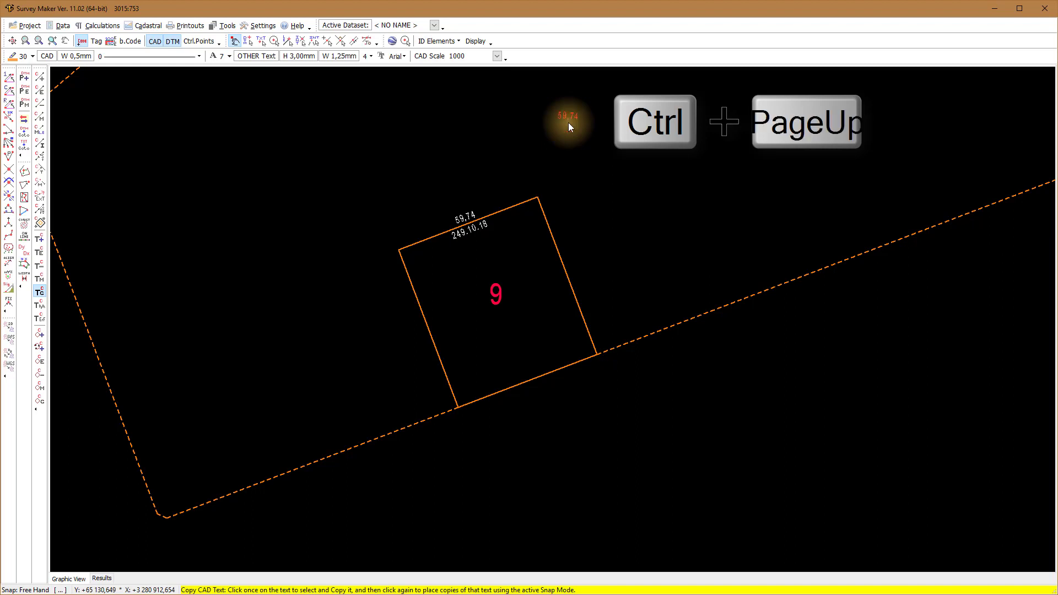
key("ctrl+pageup")
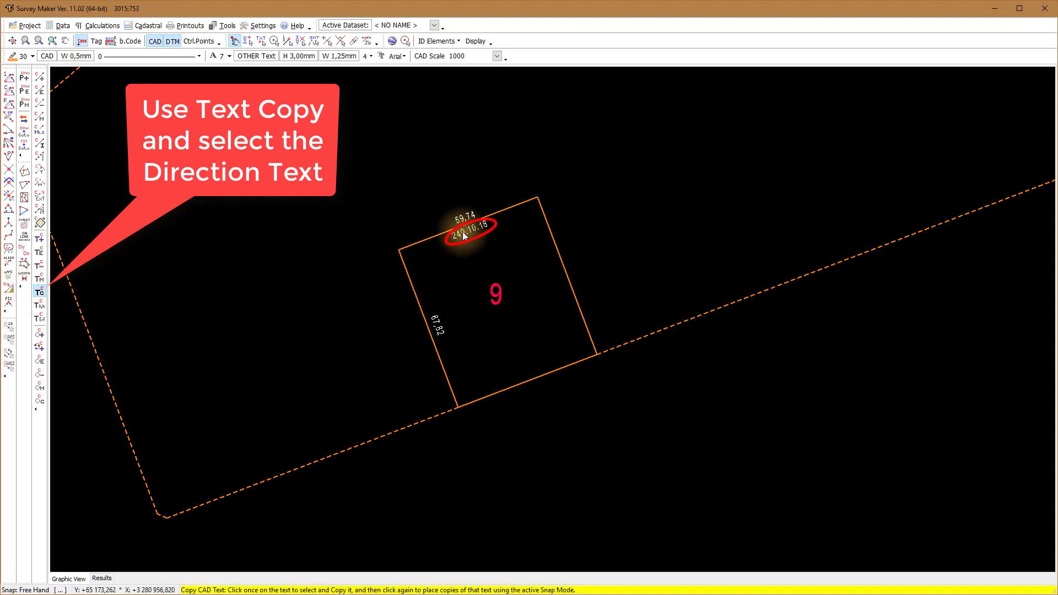
Copy the 249.10.18 direction text, matched to the left side's direction, beside parcel 9's left side
left_click(469, 227)
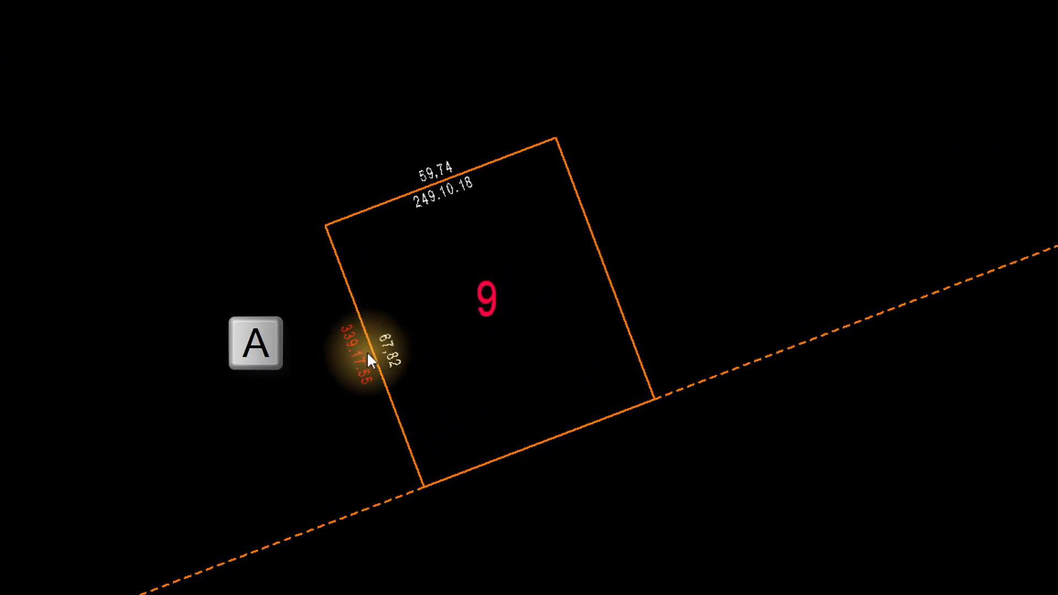
mouse_move(371, 366)
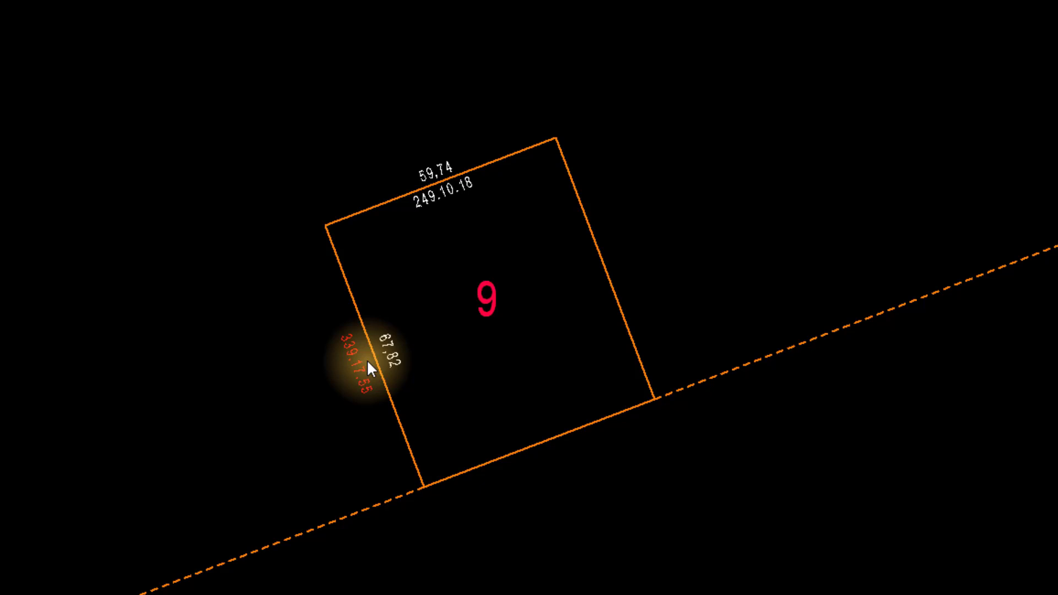
key("a")
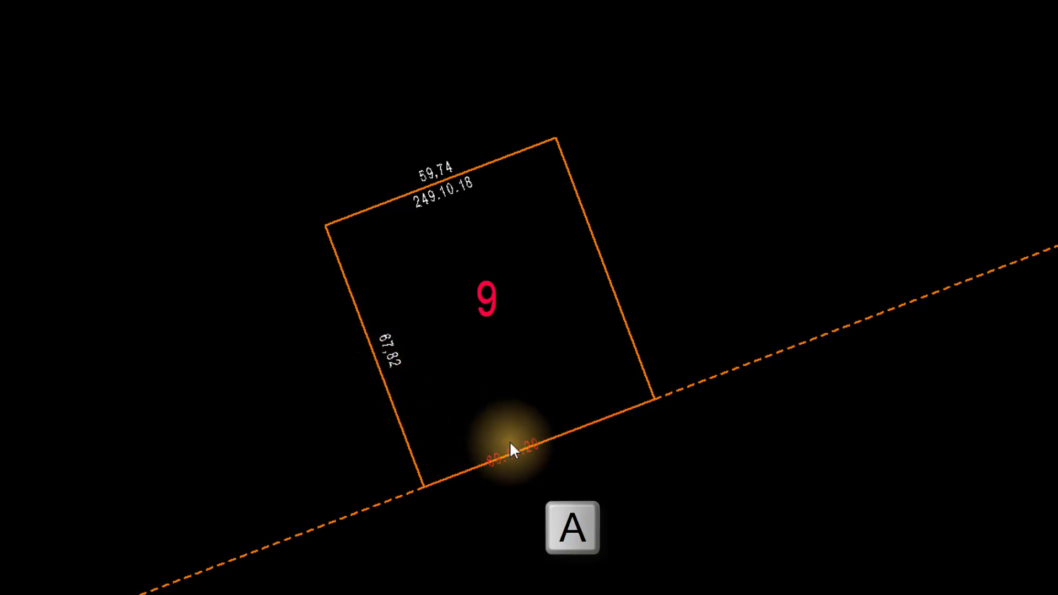
mouse_move(371, 388)
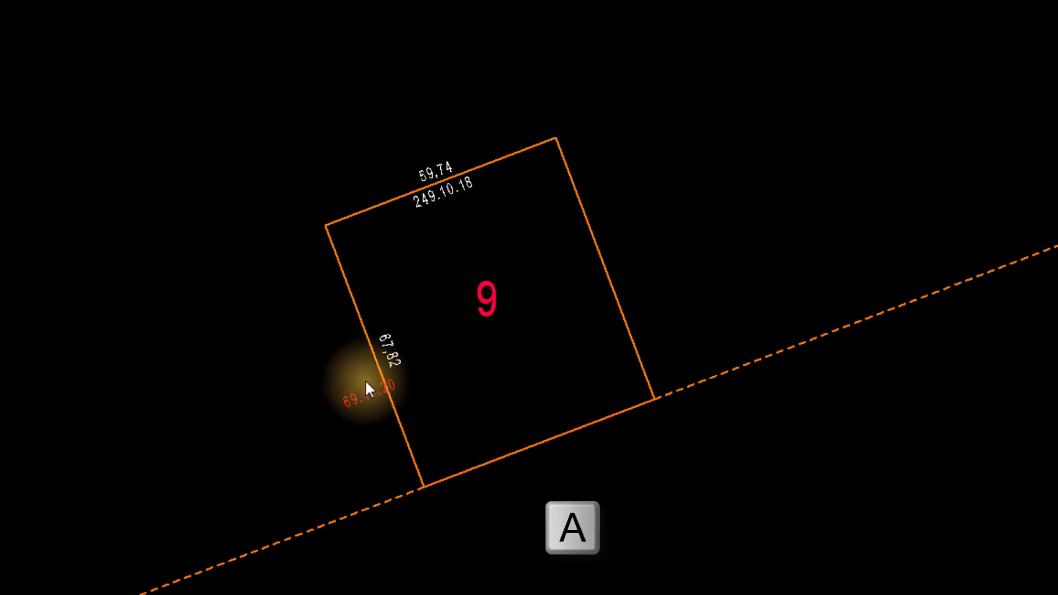
left_click(370, 378)
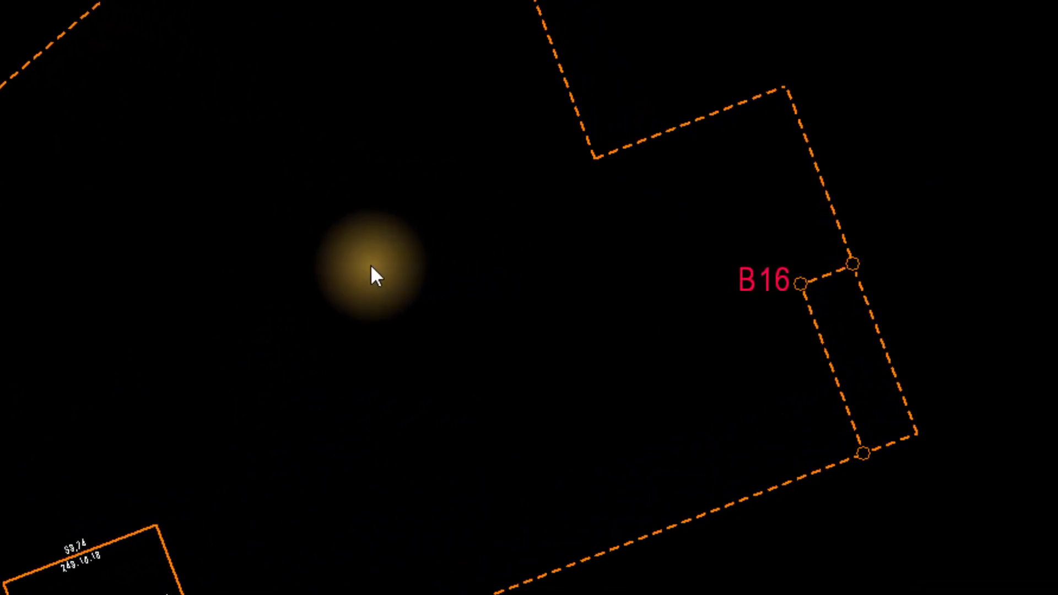
mouse_move(587, 283)
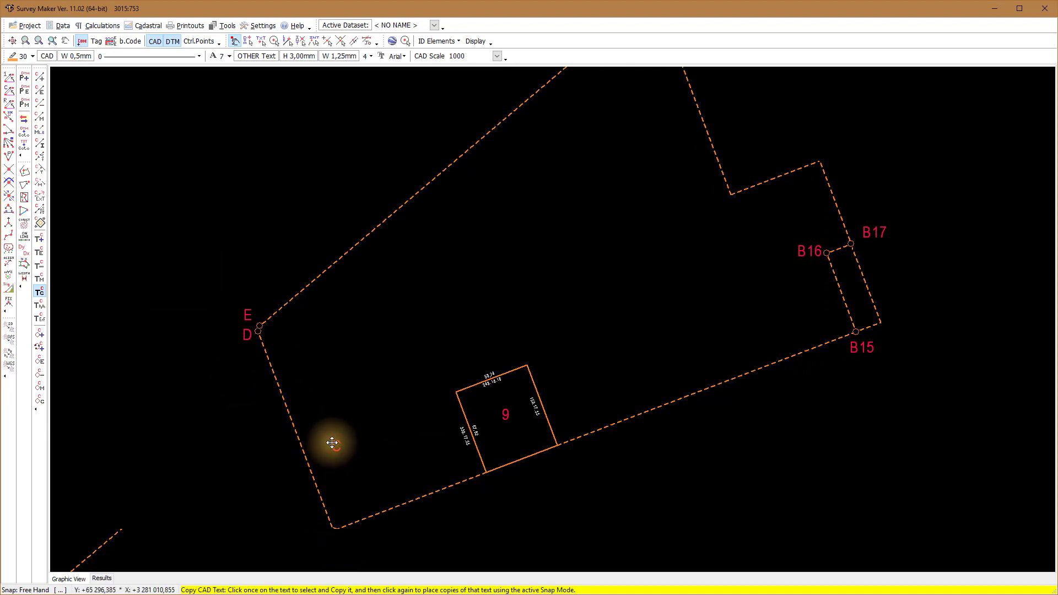
Copy the parcel number 9 label and place it as 13 inside the site boundary
left_click(336, 483)
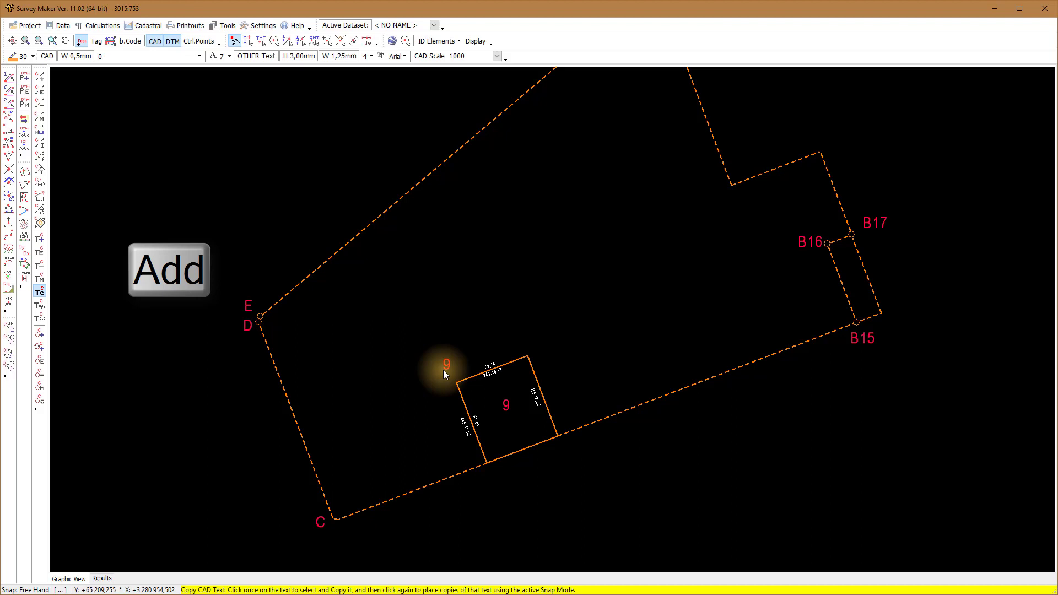
left_click(167, 270)
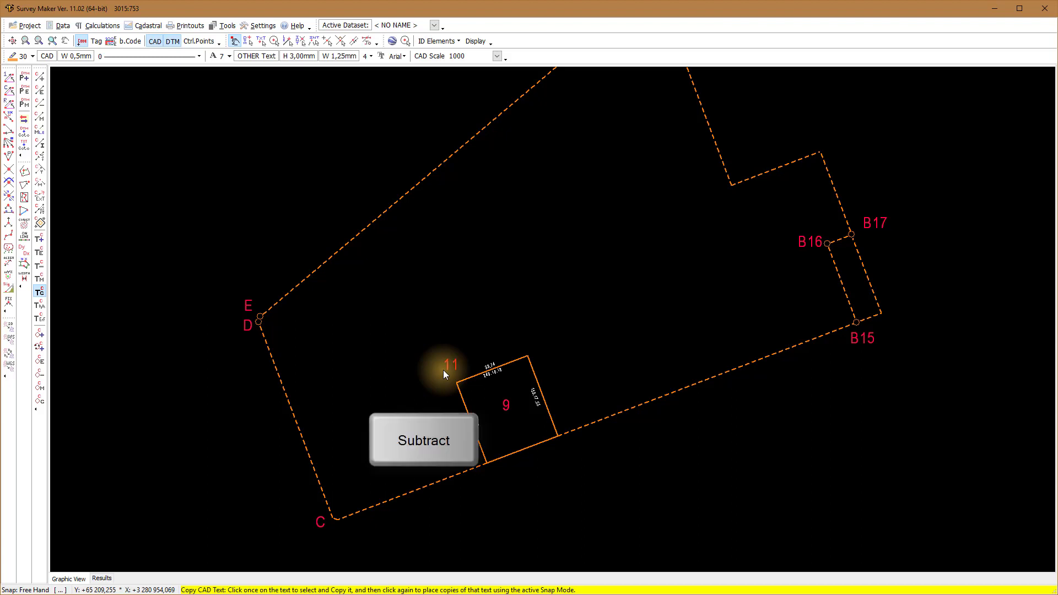
left_click(423, 439)
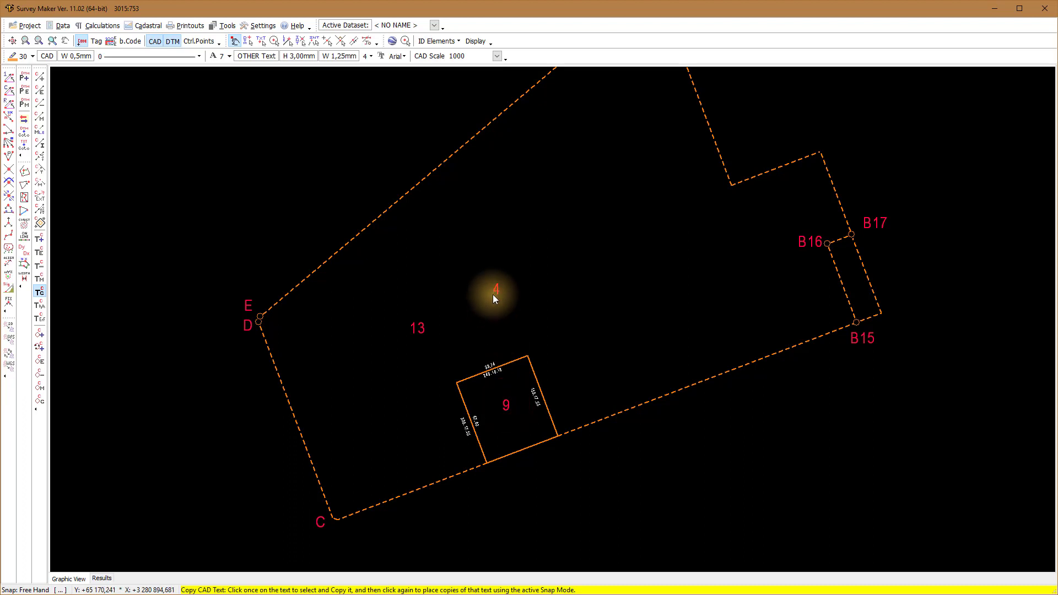
Place incremented number labels 1, 2, 3 and 4 inside the site boundary
left_click(494, 293)
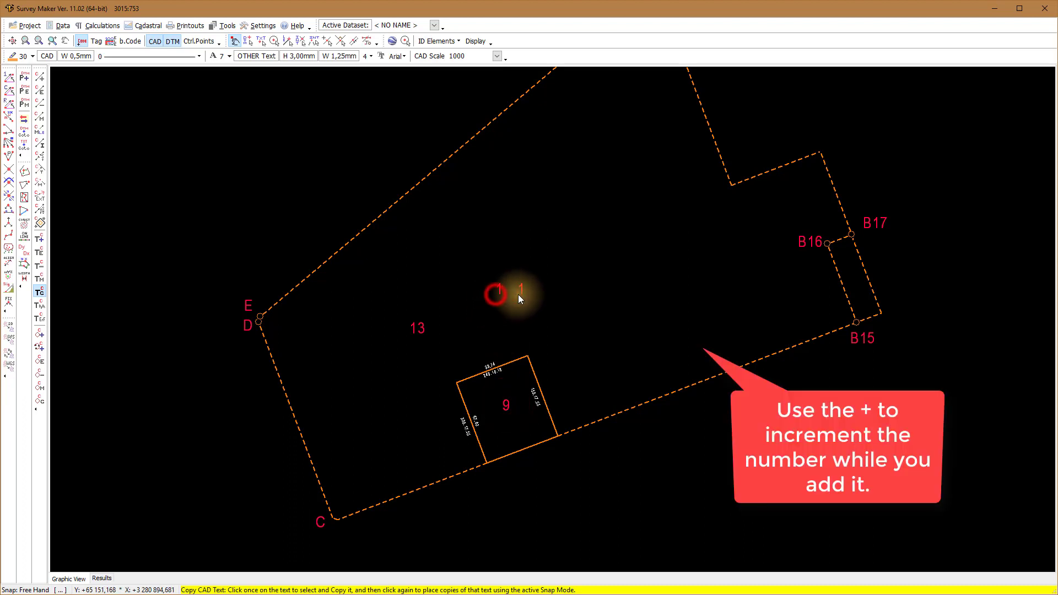
left_click(559, 293)
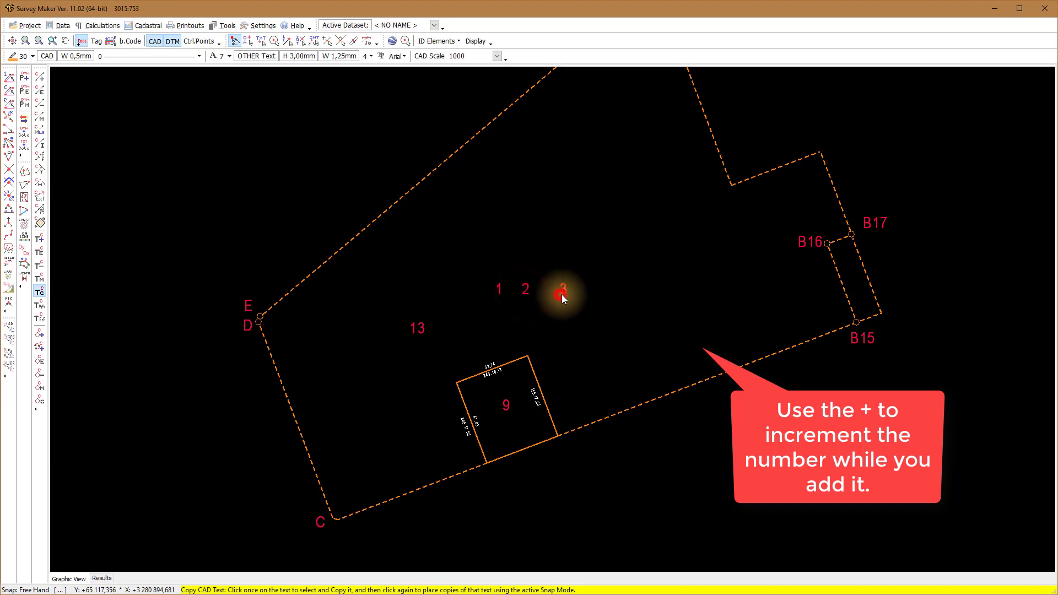
left_click(600, 335)
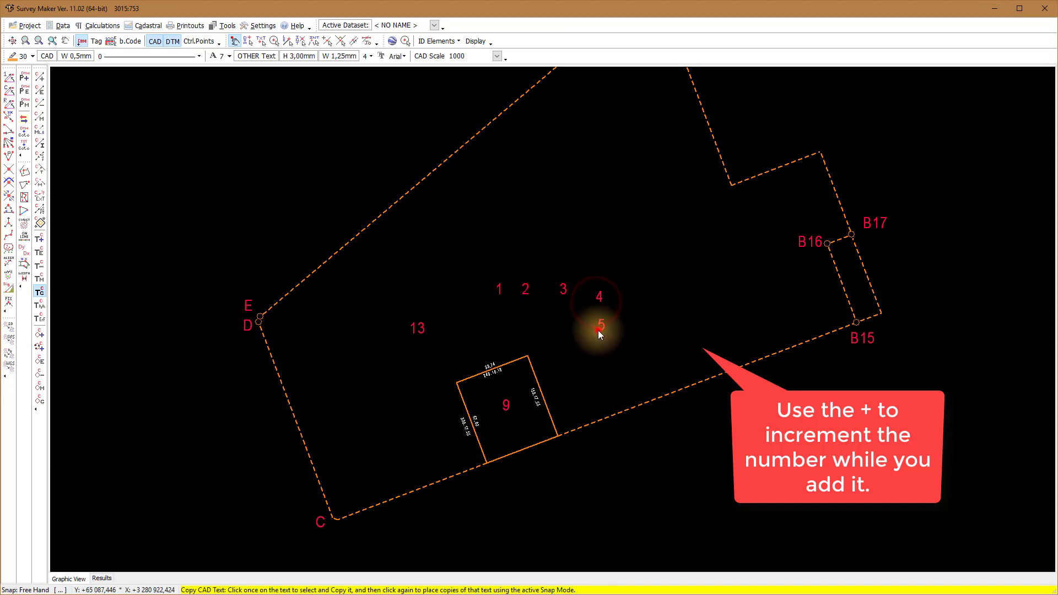
left_click(632, 373)
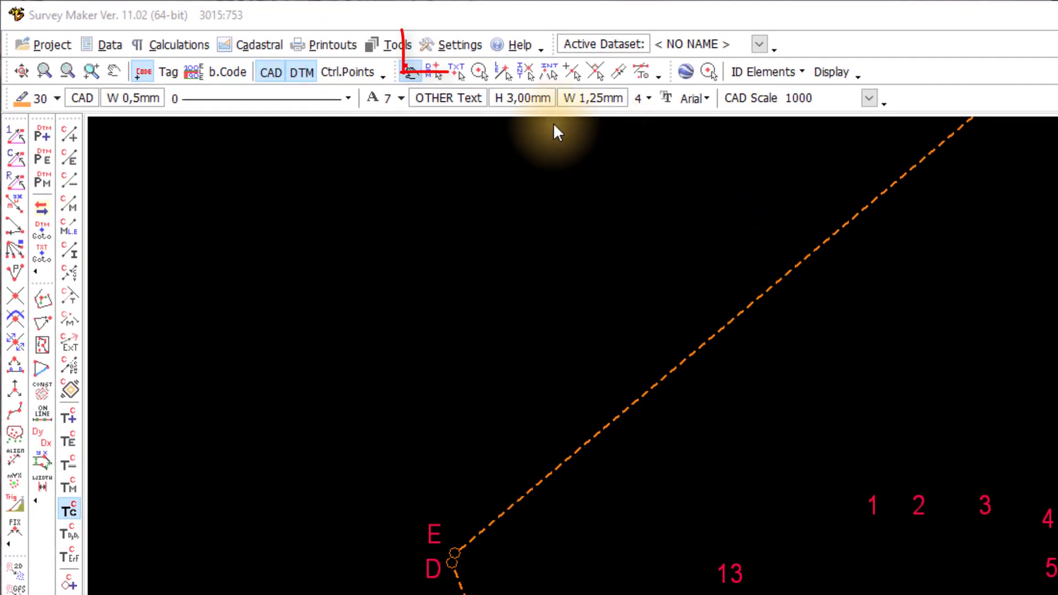
left_click(457, 44)
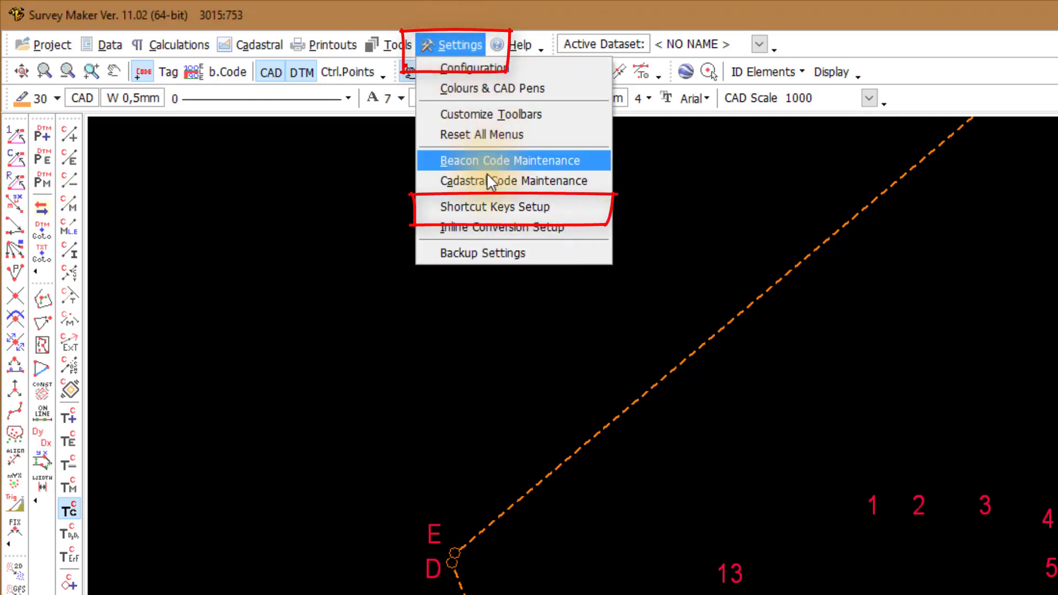
left_click(494, 206)
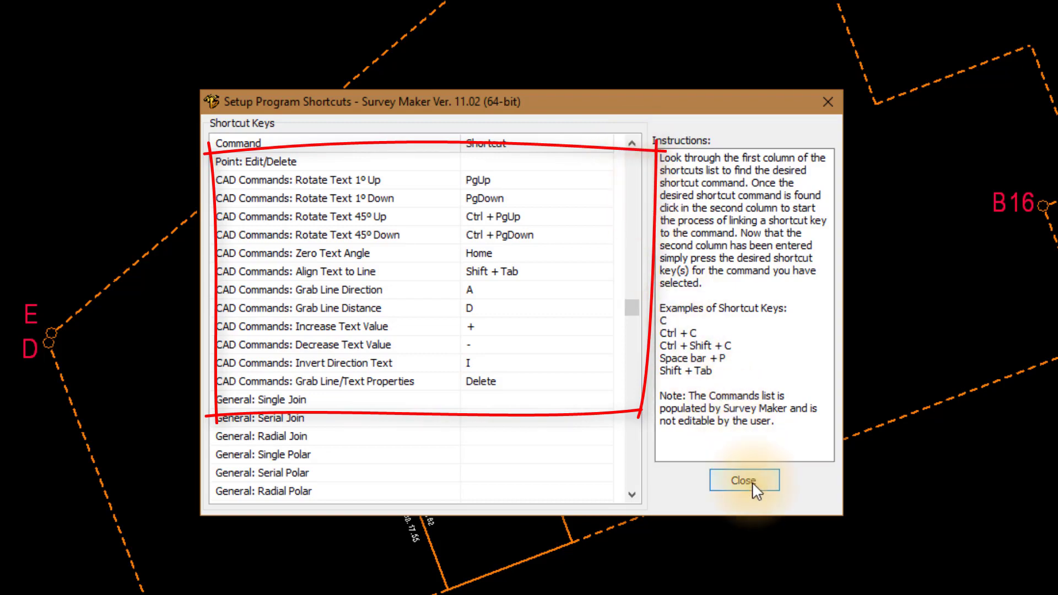
left_click(742, 480)
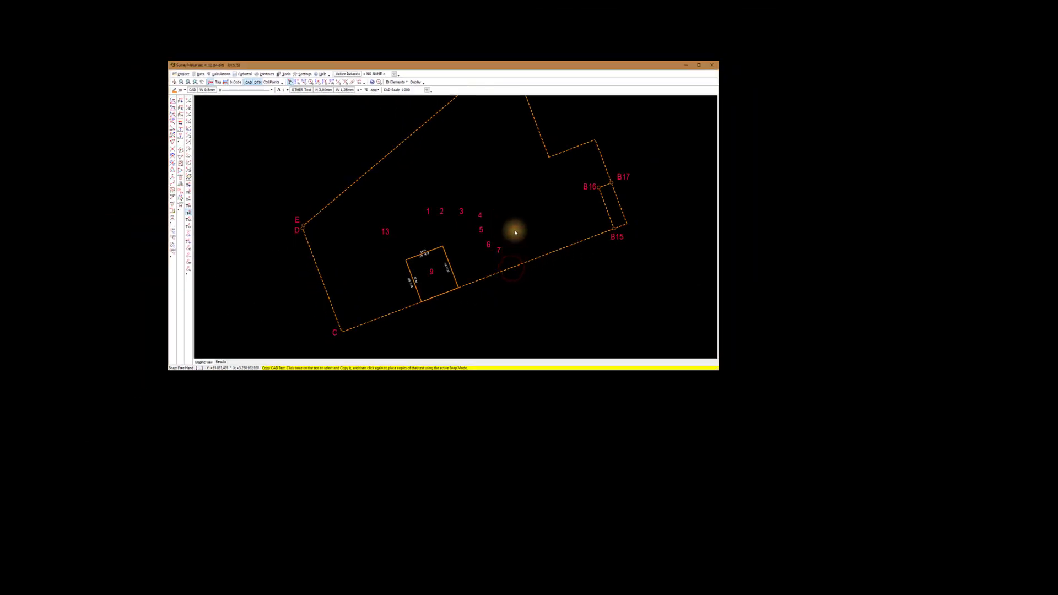